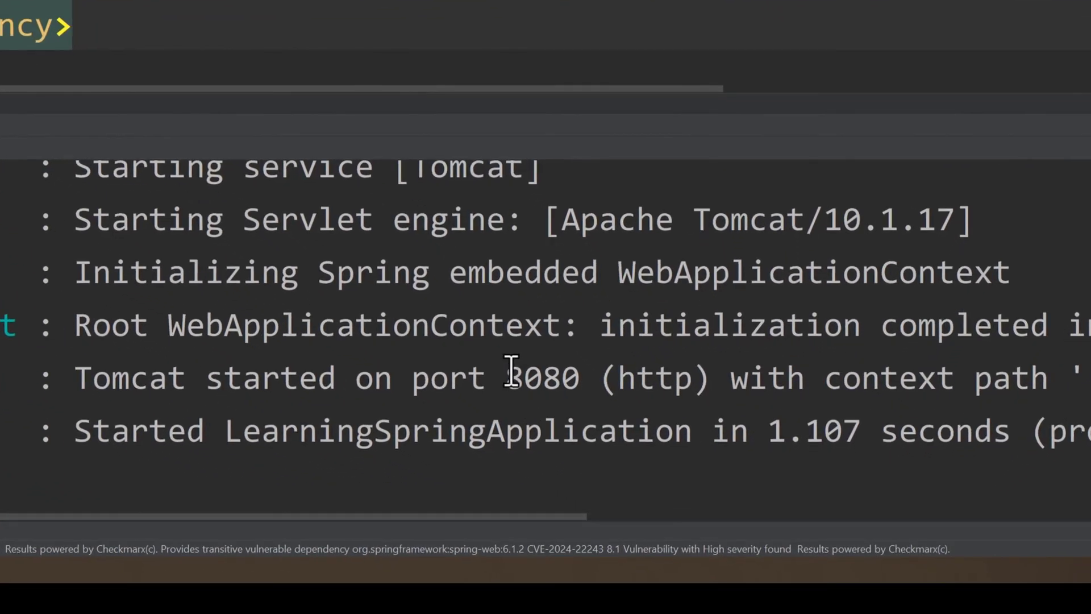
Step: Highlight port 8080 in the startup log before opening application.properties
double_click(535, 377)
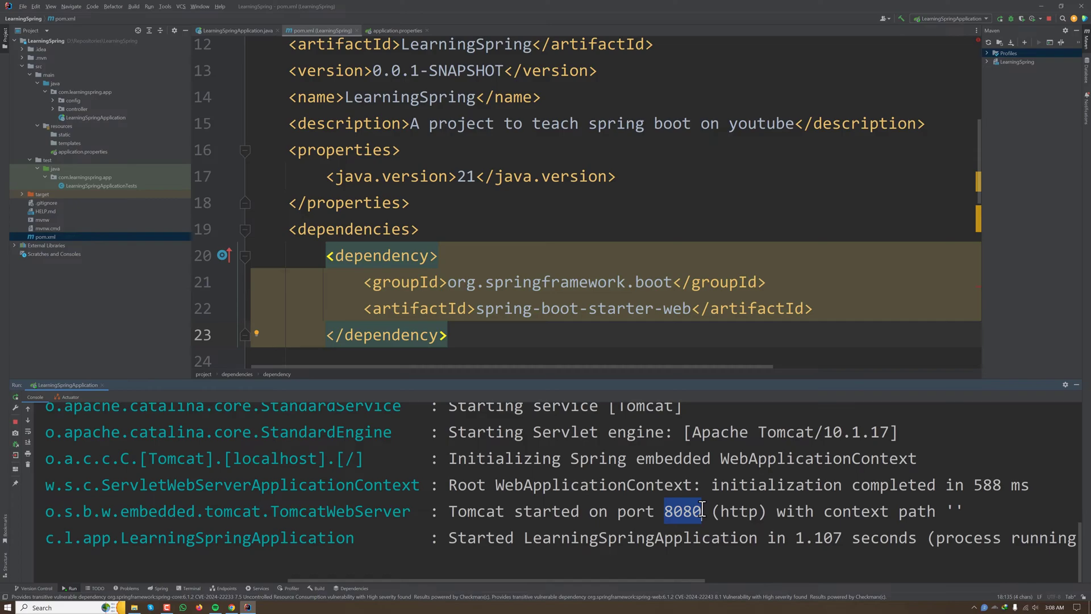
mouse_move(564, 217)
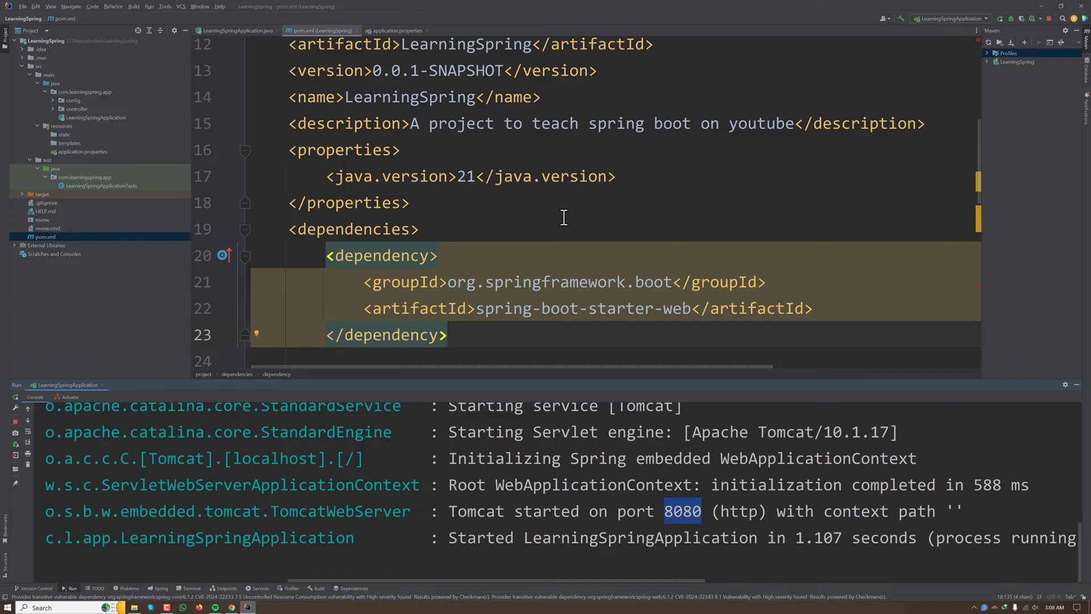
mouse_move(562, 235)
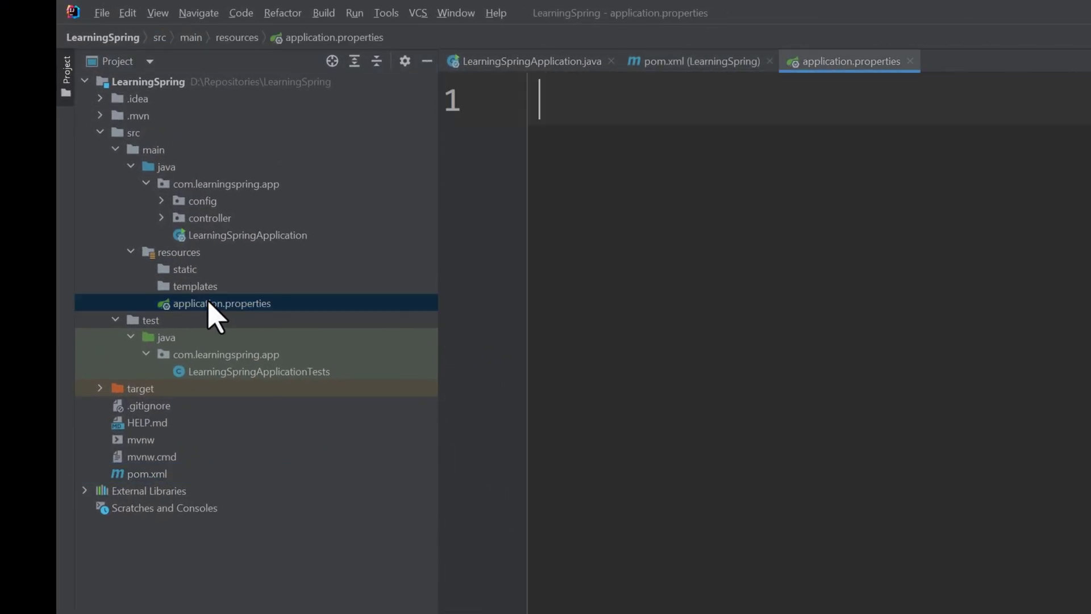
mouse_move(258, 320)
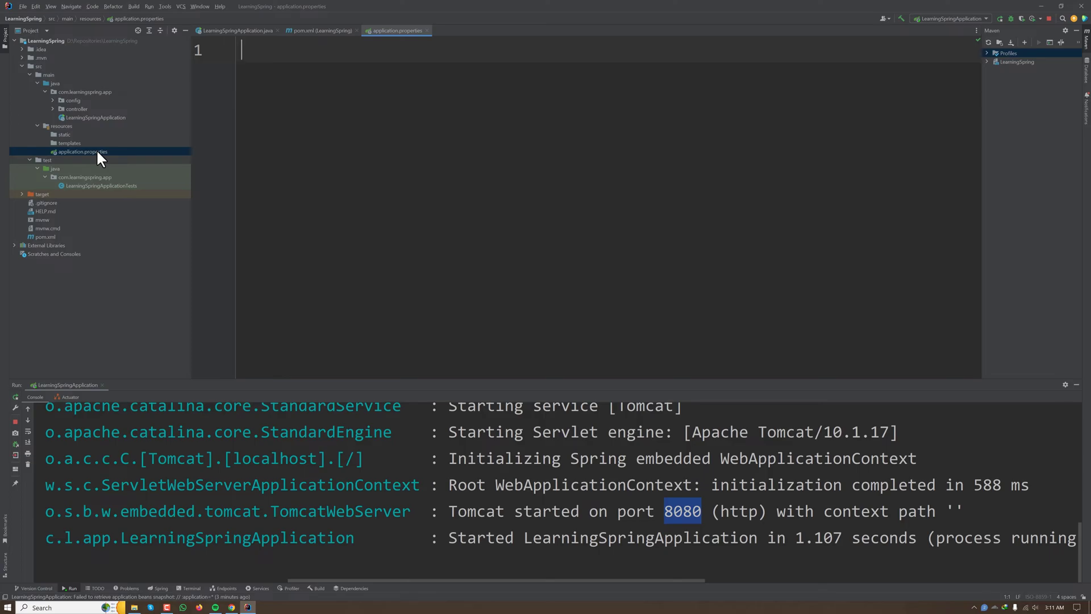
Step: Add server.port=8081 to application.properties and confirm Tomcat restarts on 8081 in the log
type("server.p")
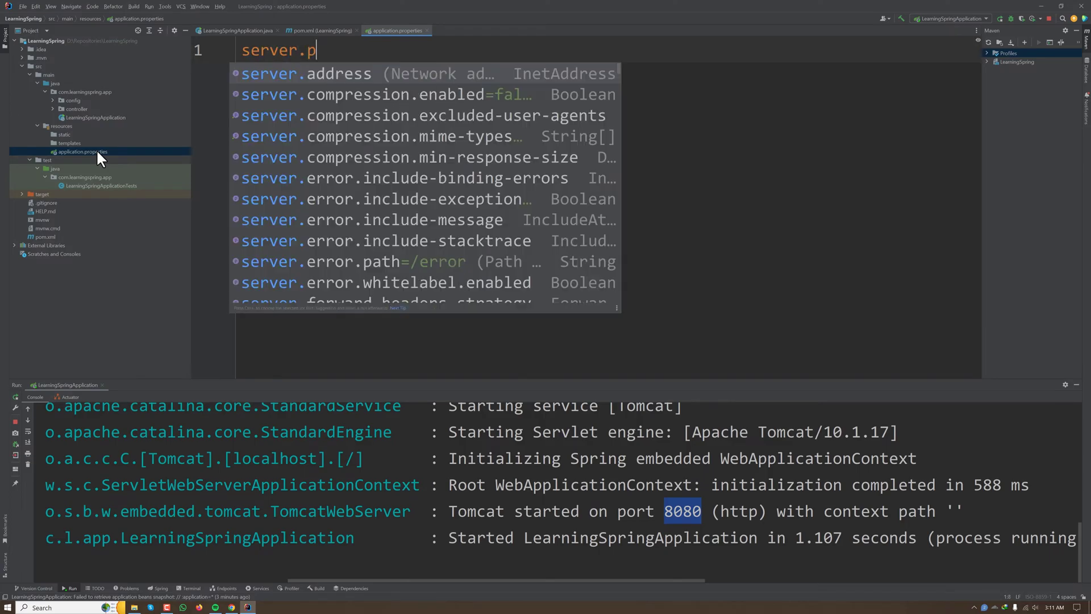
type("ort=8")
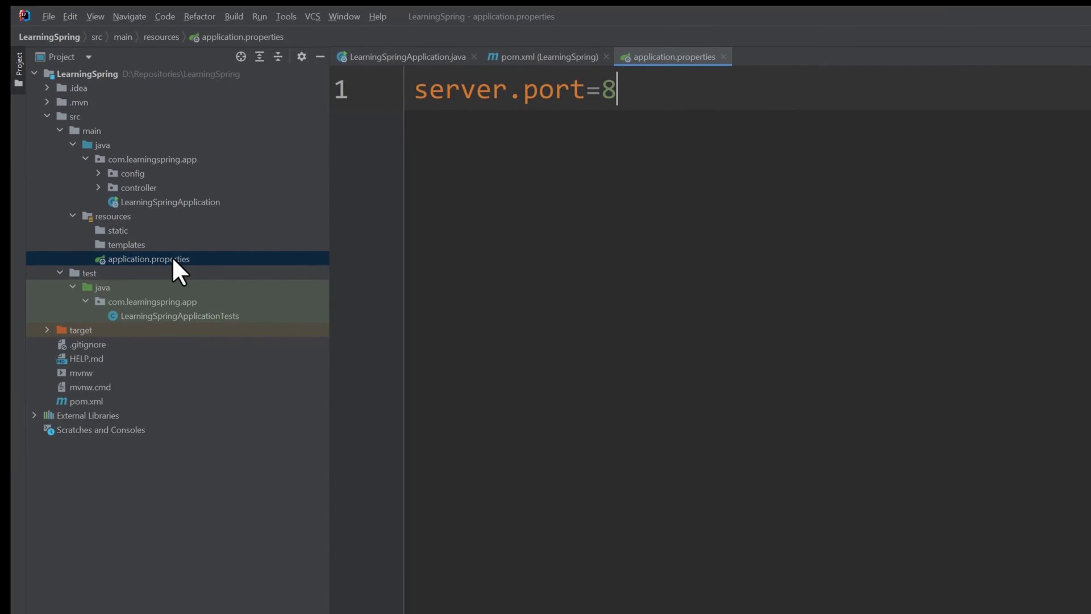
type("081")
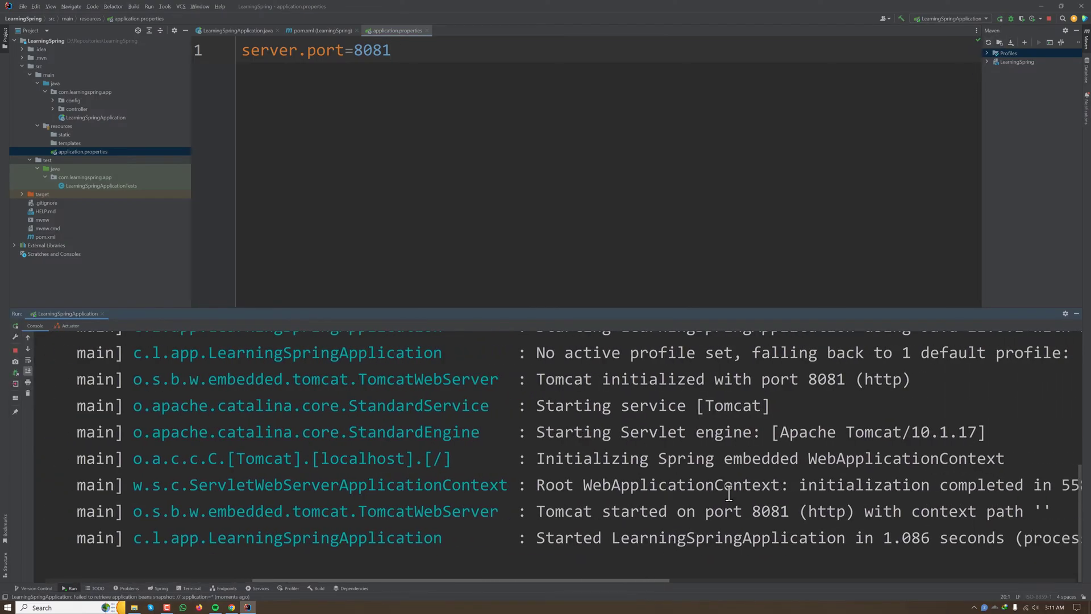
double_click(793, 378)
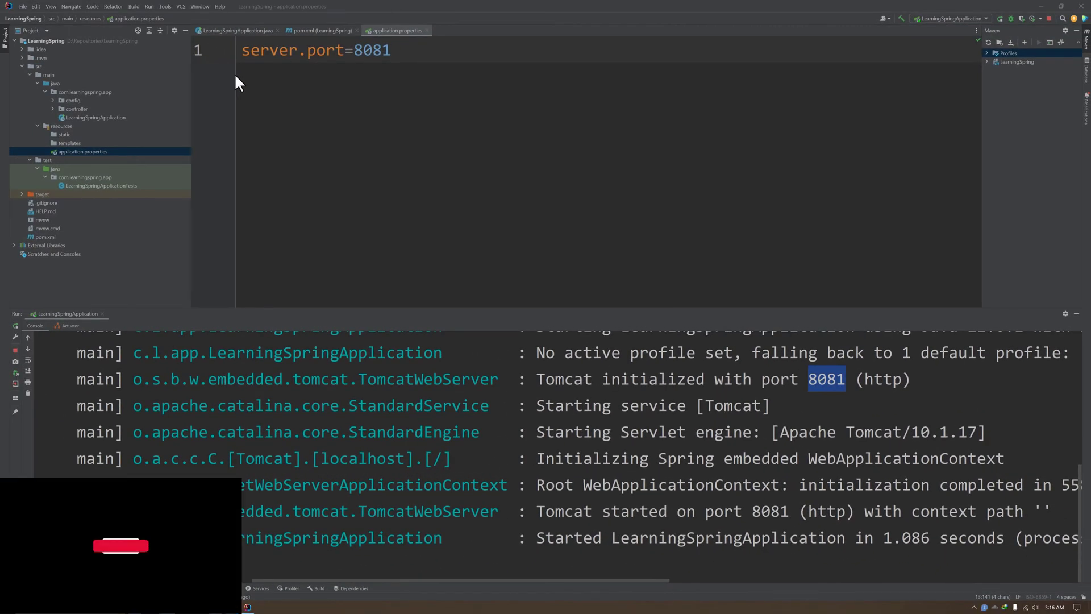
Step: Navigate the reference to Server Properties and locate server.port with default 8080
right_click(82, 152)
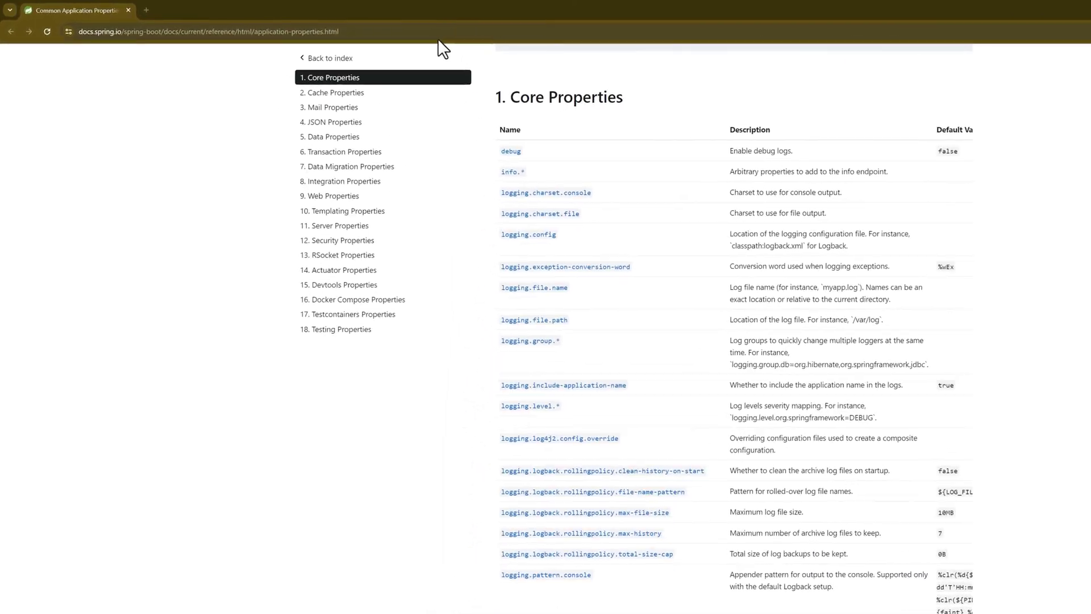
mouse_move(456, 170)
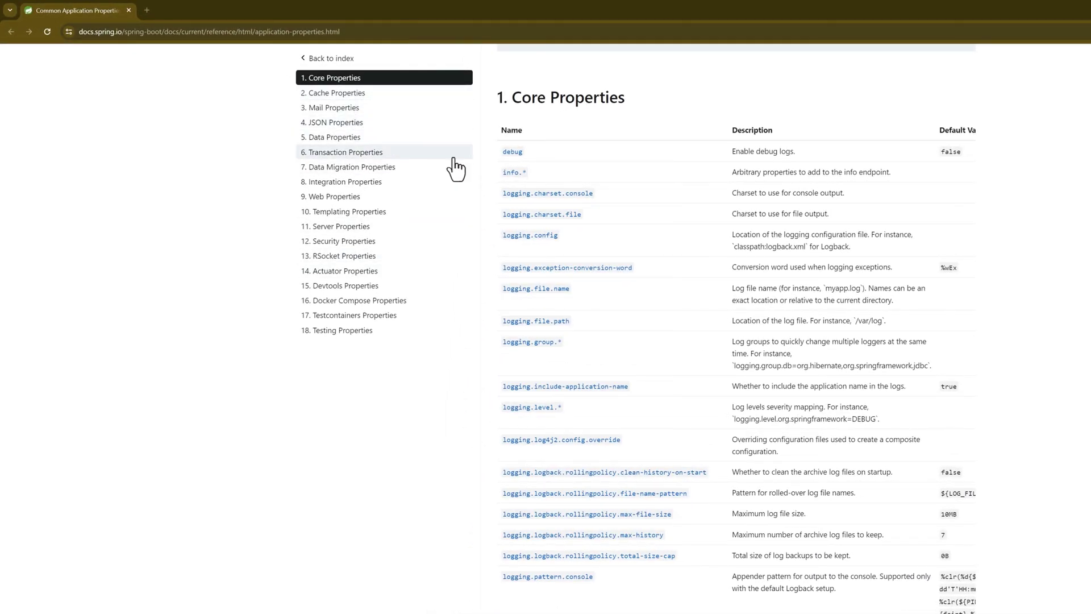
scroll("down", 3)
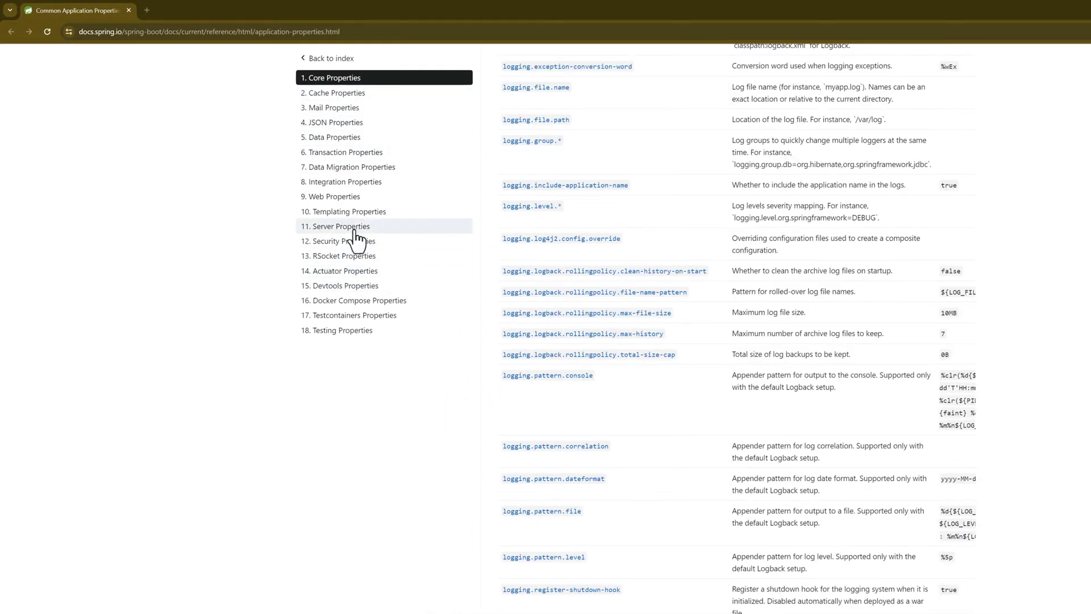
left_click(334, 196)
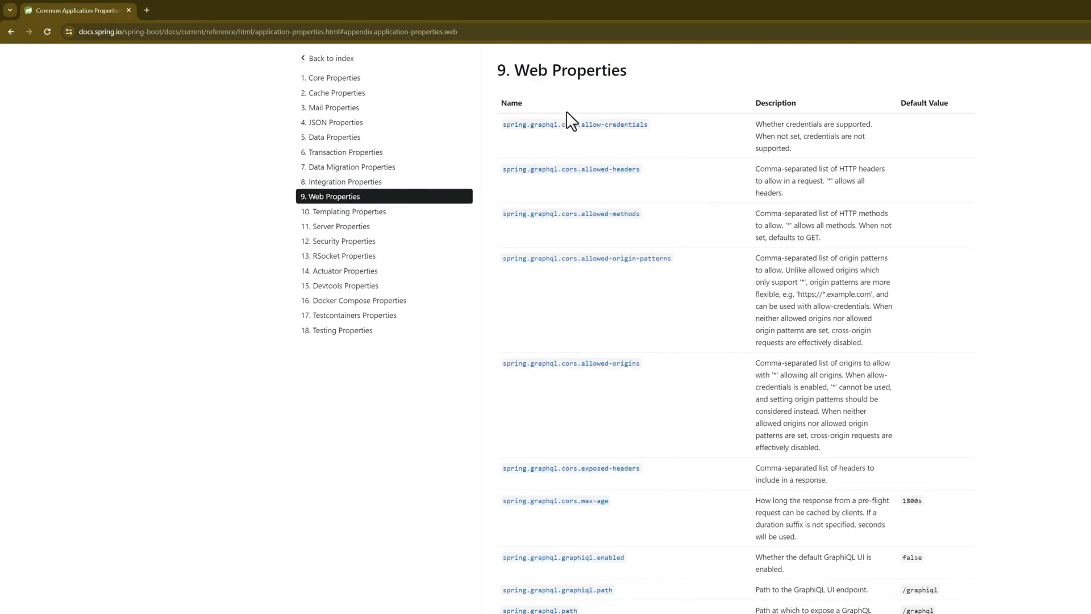
mouse_move(387, 280)
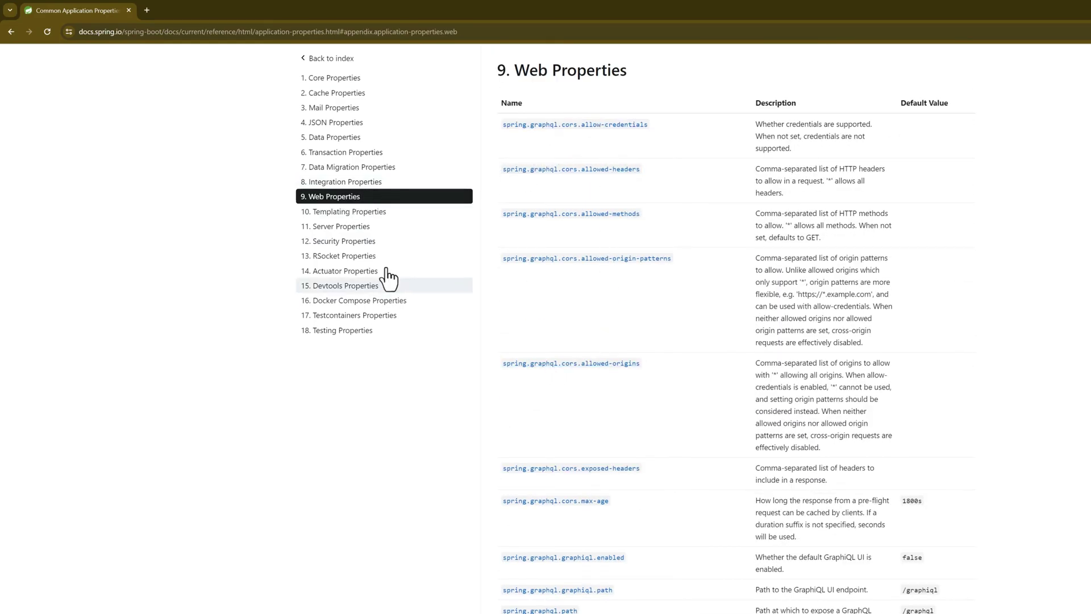
left_click(340, 227)
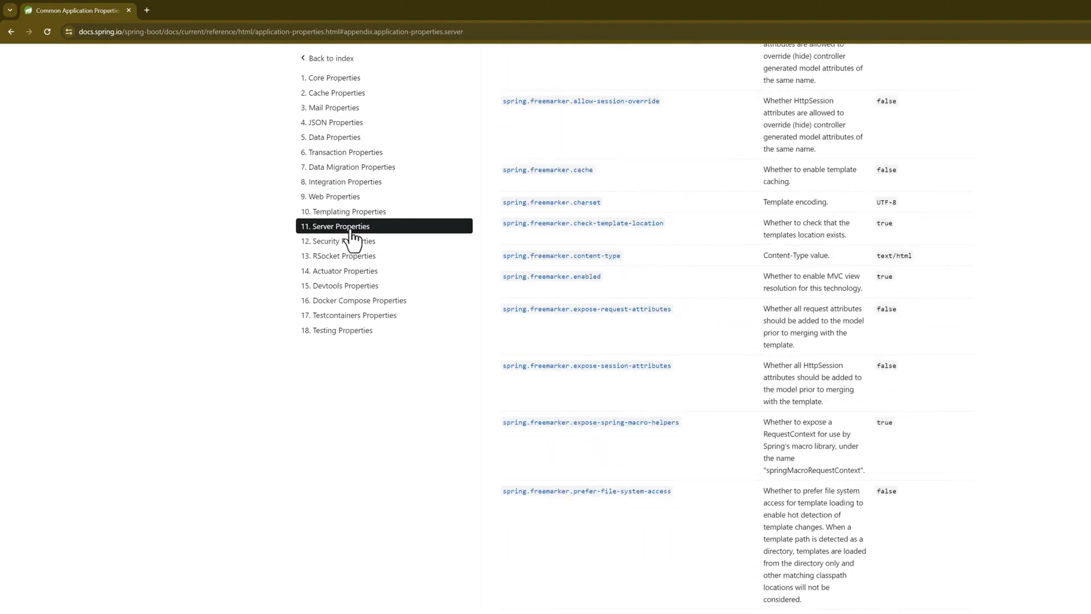
left_click(340, 226)
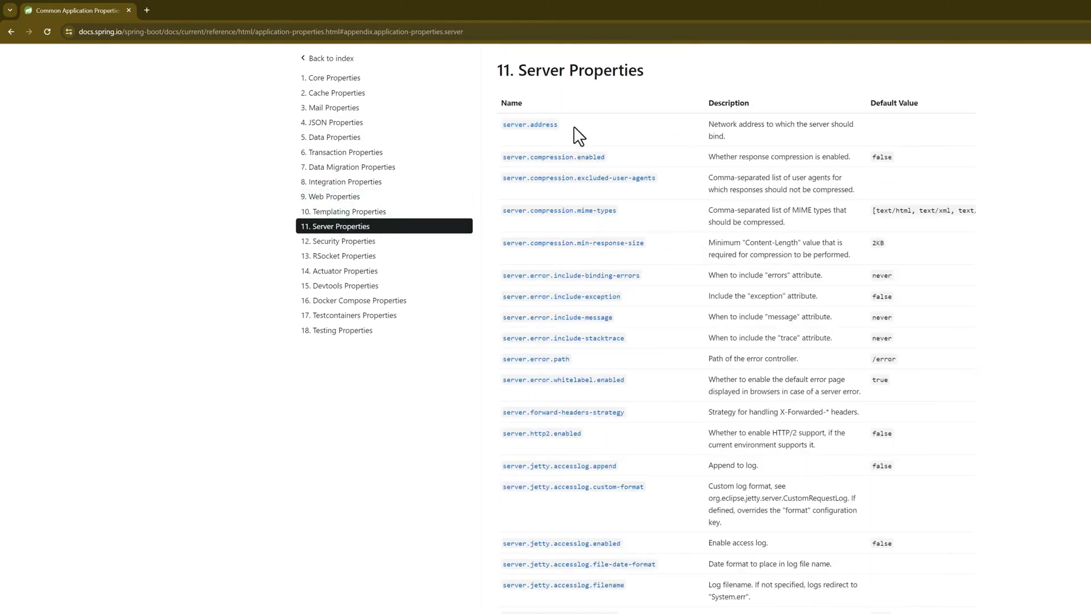
scroll("down", 3)
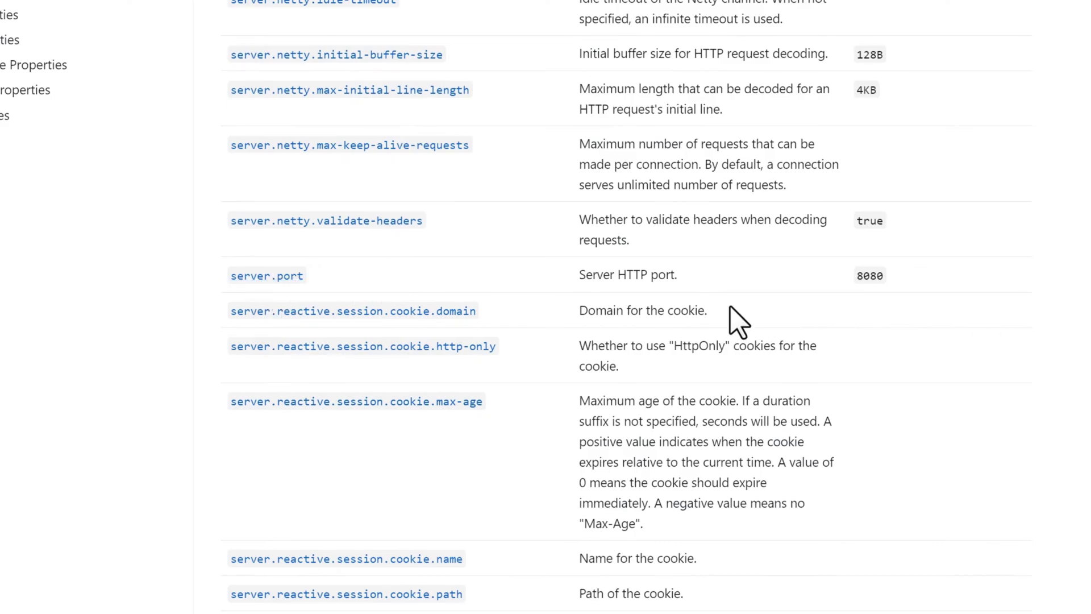
mouse_move(541, 275)
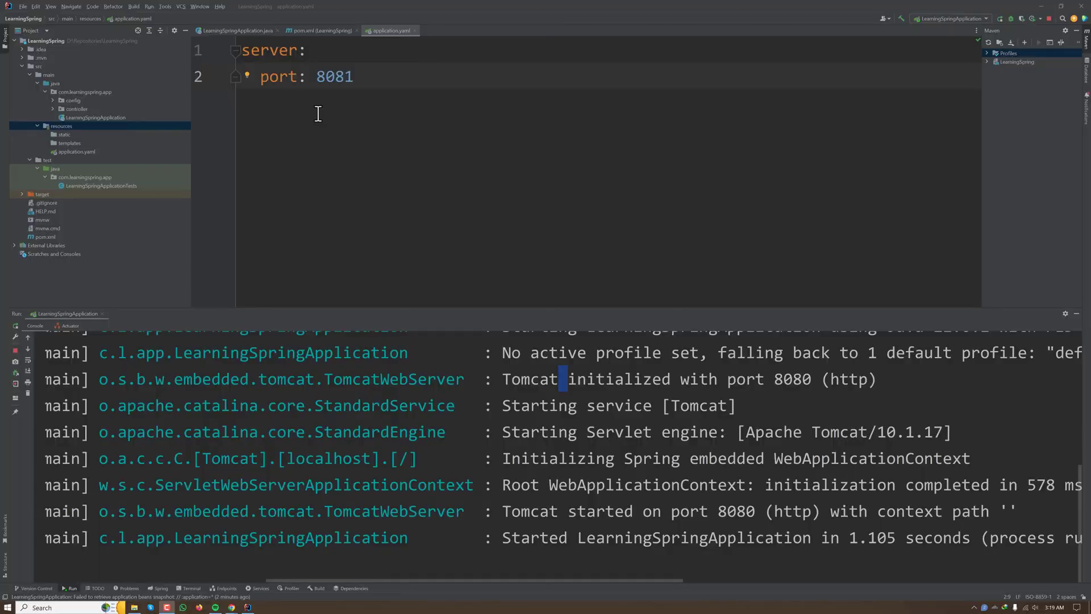
mouse_move(390, 31)
type("learn-spring: youtube")
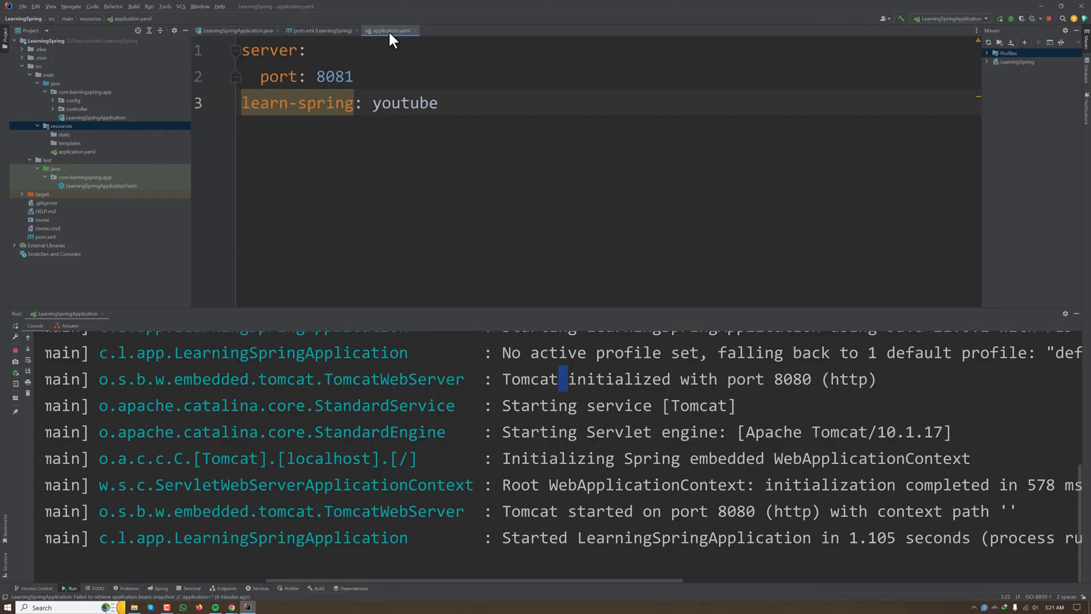
mouse_move(390, 31)
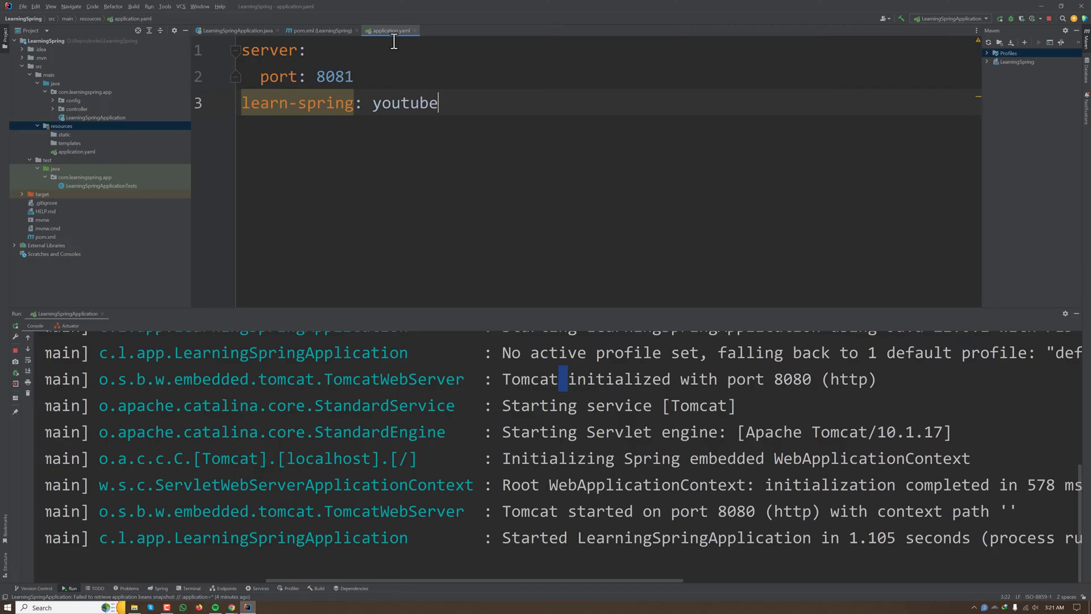
mouse_move(389, 30)
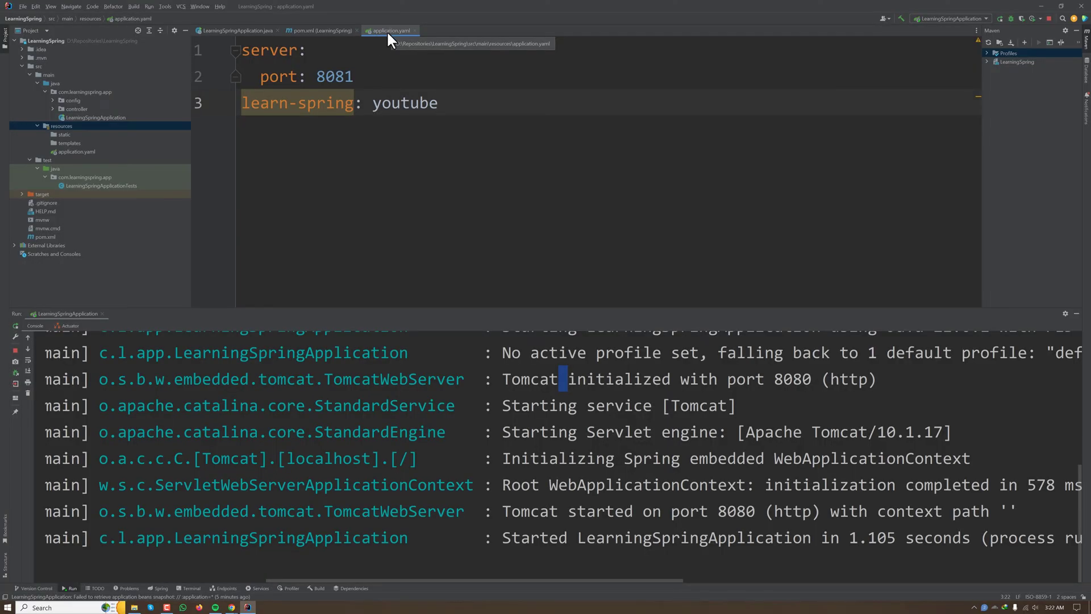
Step: Place the cursor at the end of the learn-spring: youtube line in application.yaml
left_click(436, 102)
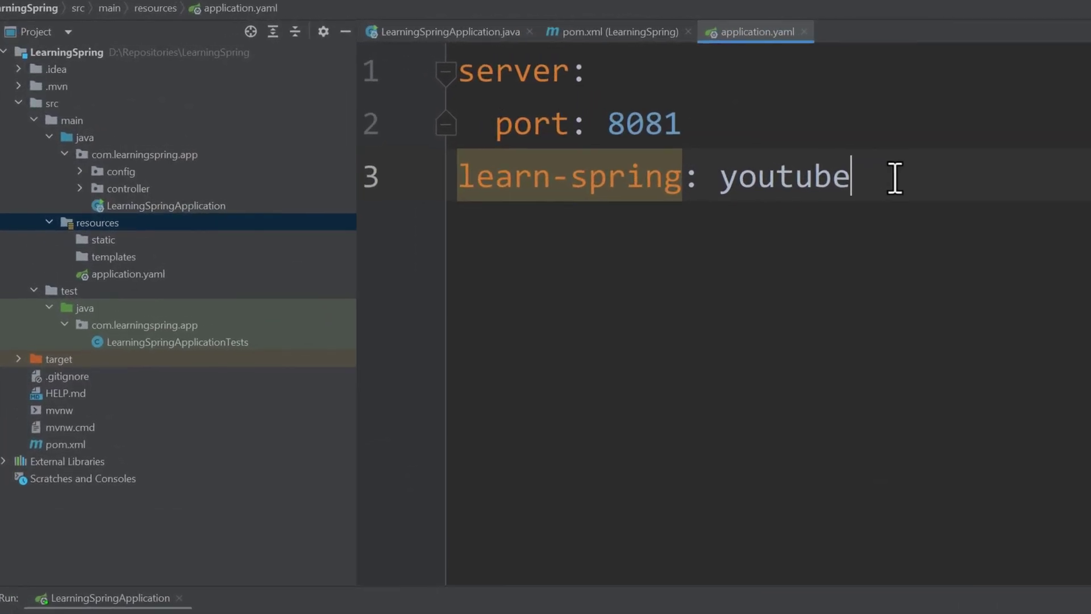
Step: Add spring.profiles.active: local to application.yaml
type("profiles:")
type("active:")
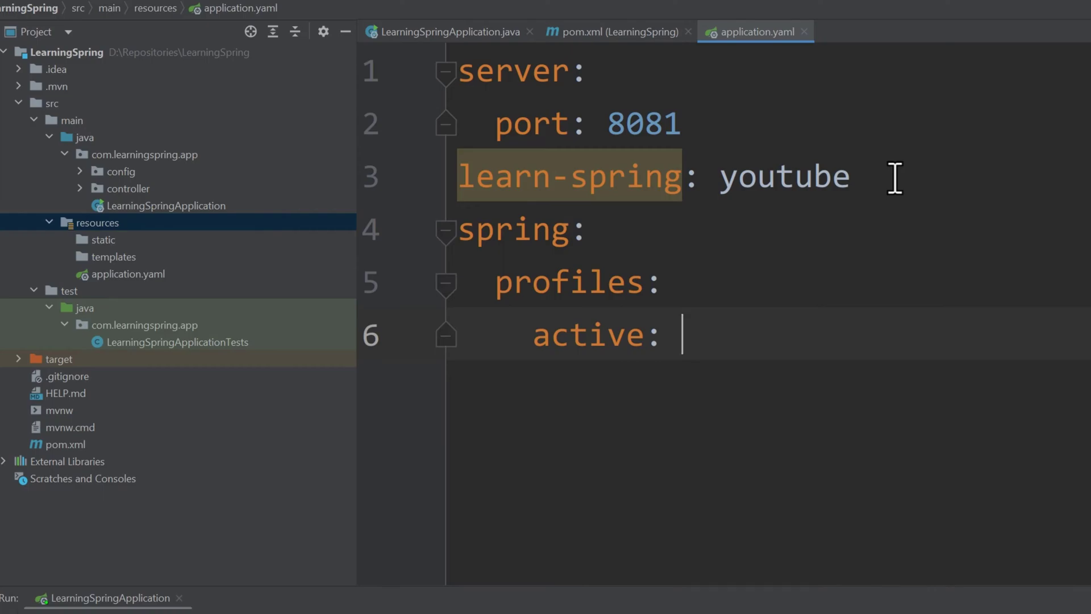
type("loca")
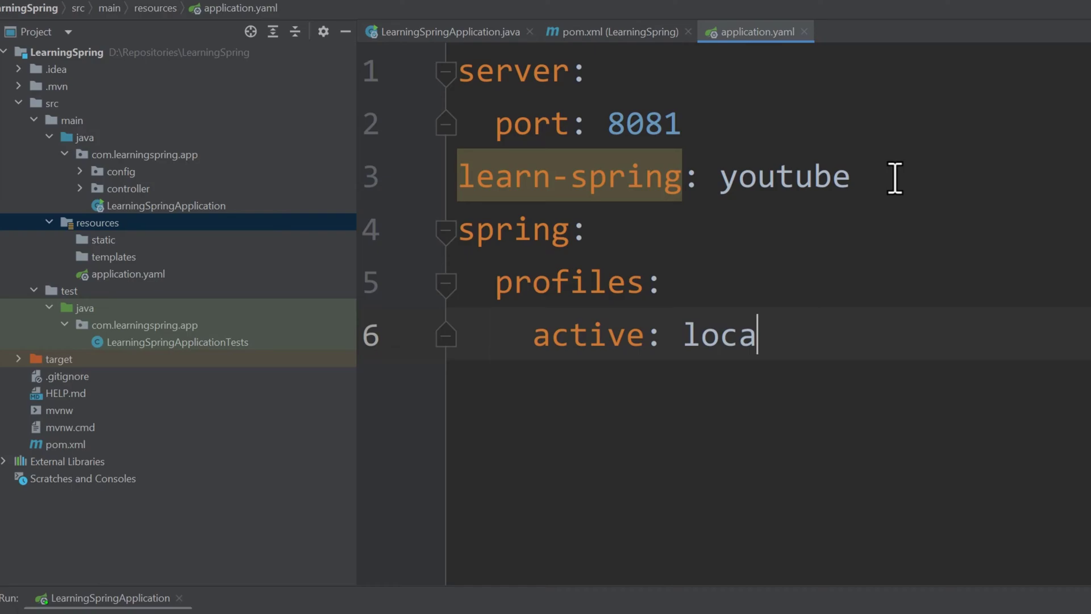
type("l")
type("application-")
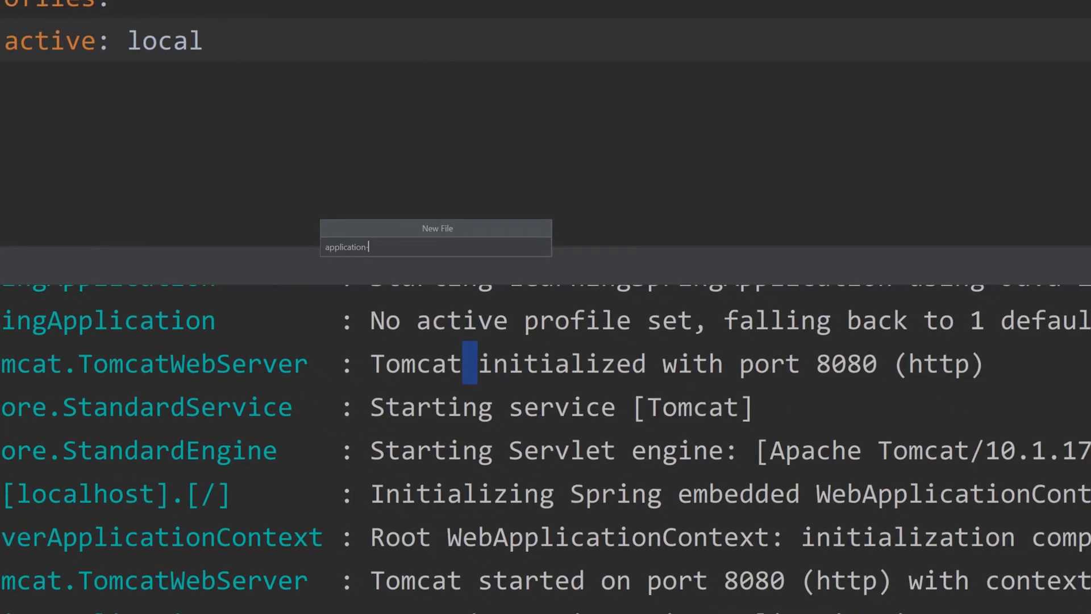
Step: Name the file application-local.yaml, move the settings there with port 8088, leaving application.yaml with the profile only
type("local.")
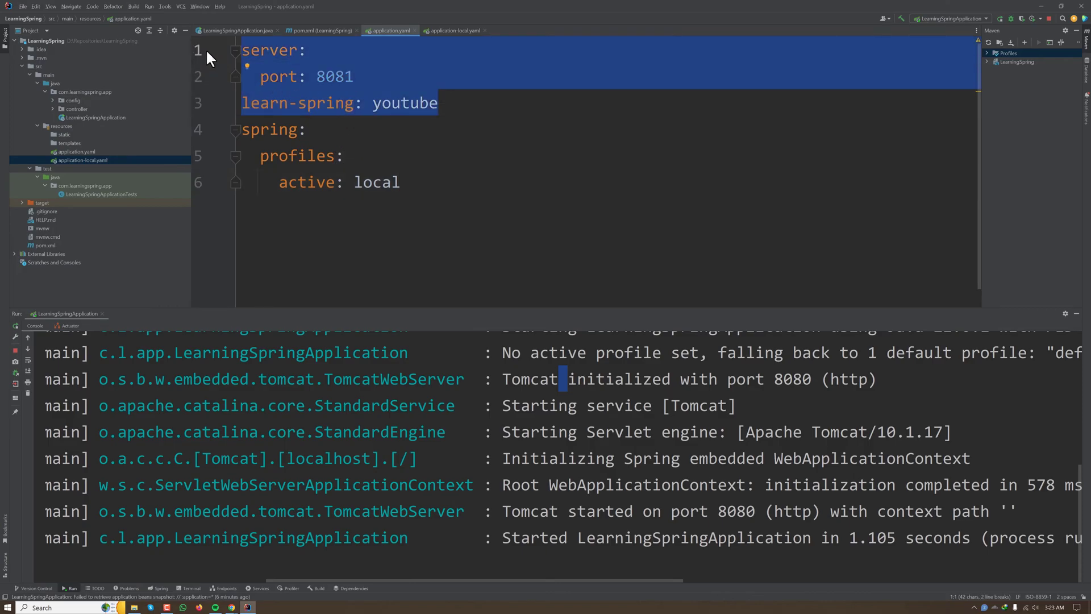
left_click(453, 30)
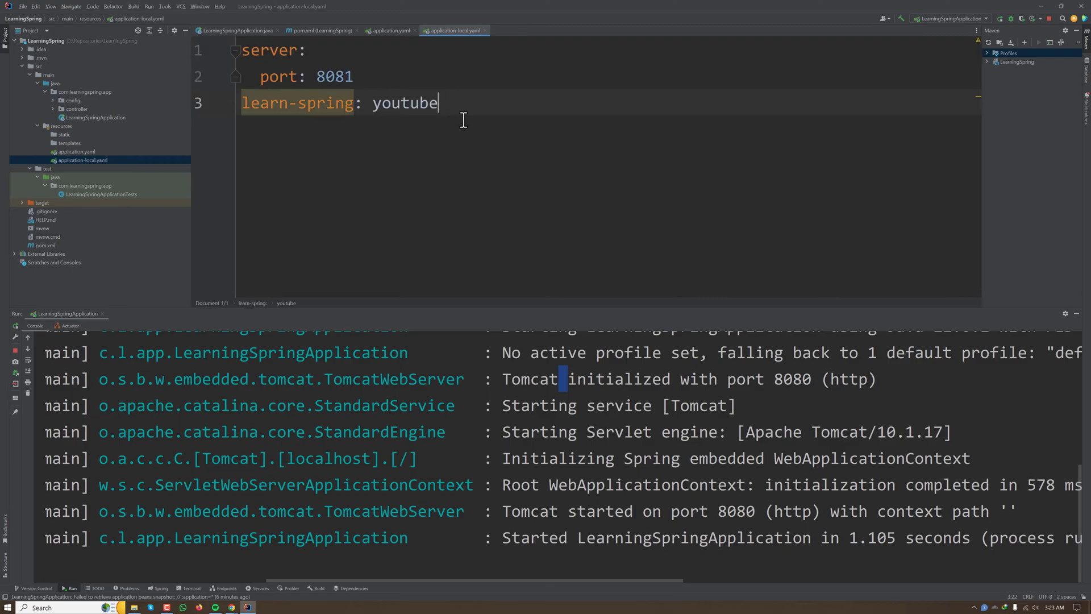
left_click(342, 76)
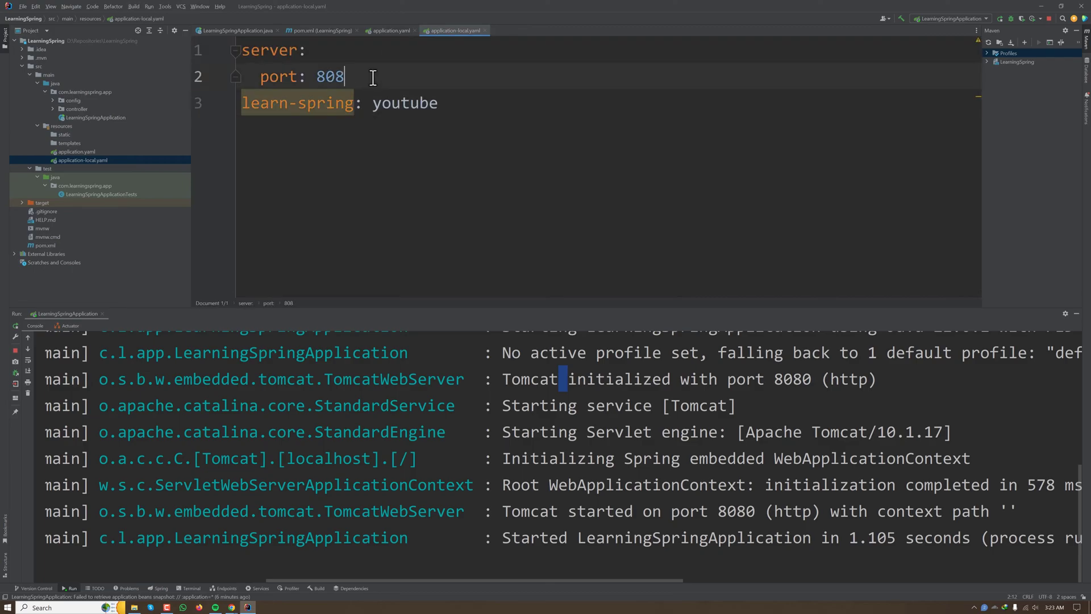
type("8")
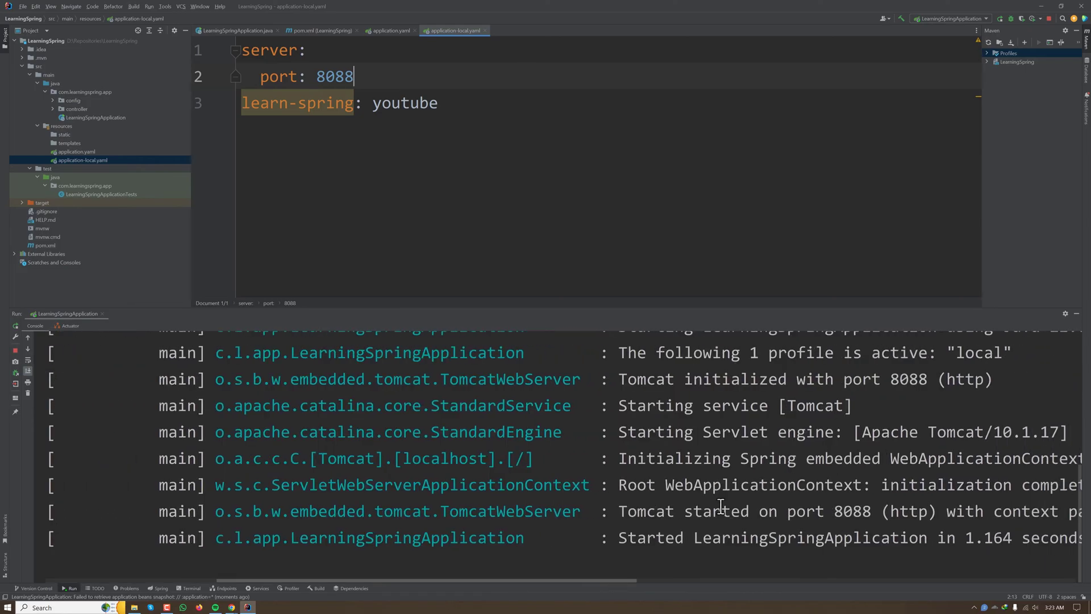
mouse_move(895, 383)
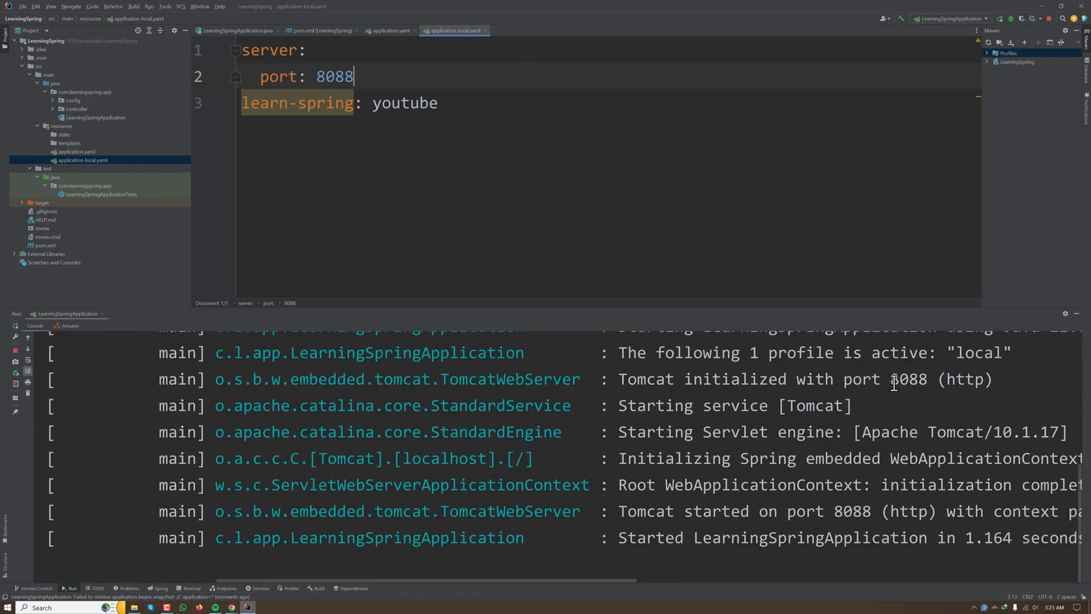
left_click(389, 30)
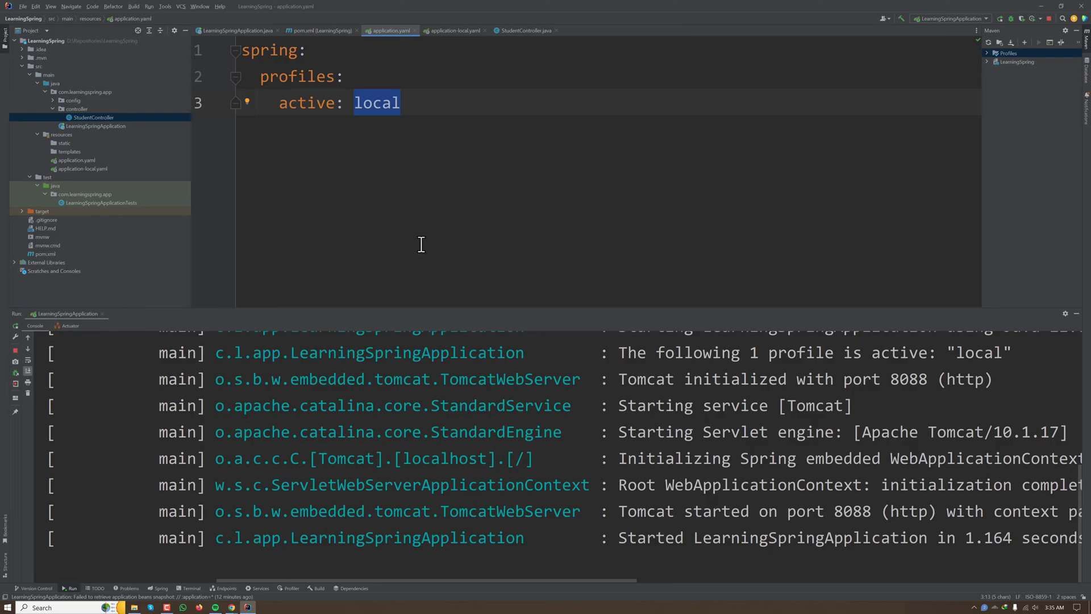
Step: In application-local.yaml nest my.custom with value youtube and code monir
left_click(453, 29)
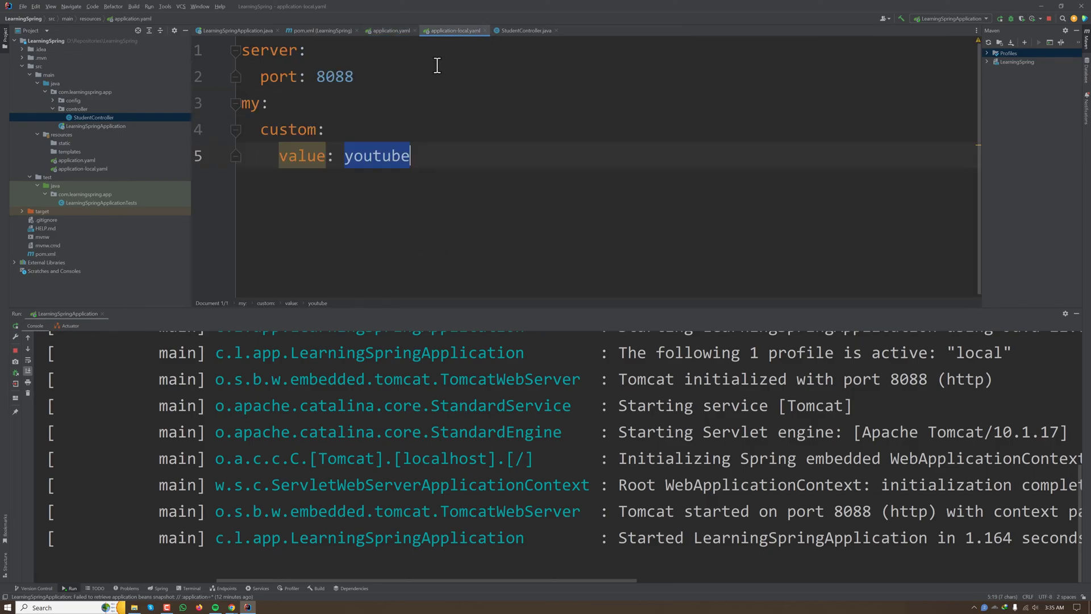
left_click(416, 156)
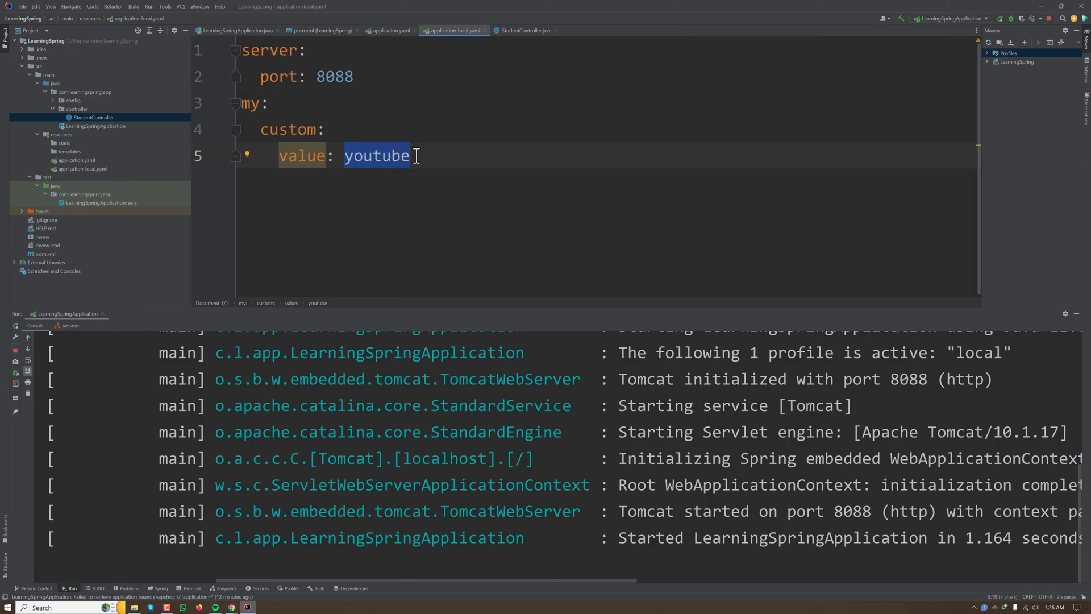
left_click(417, 155)
type("code:")
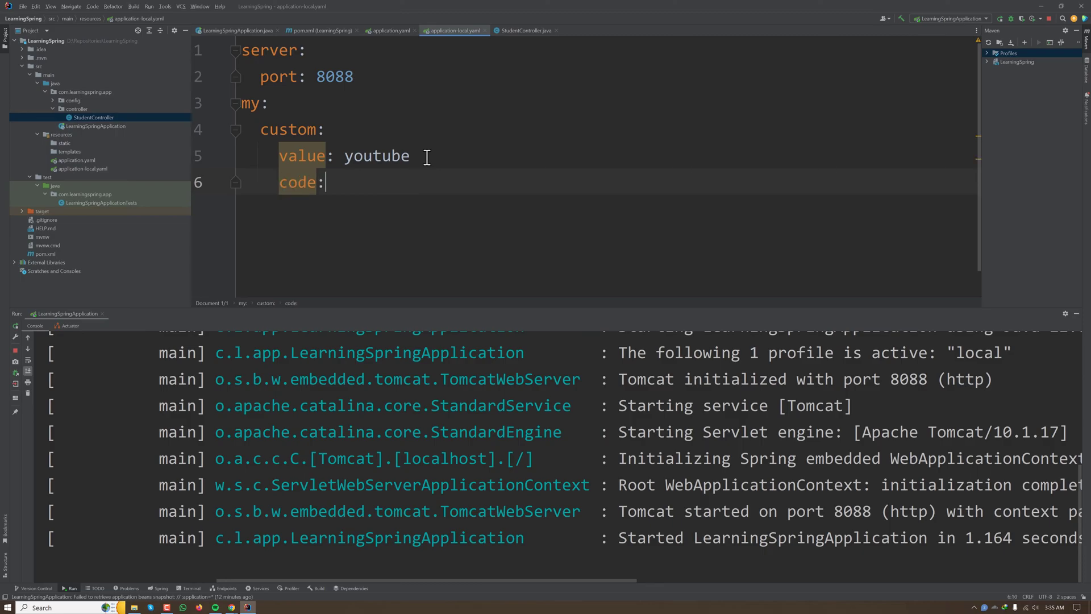
type("monir")
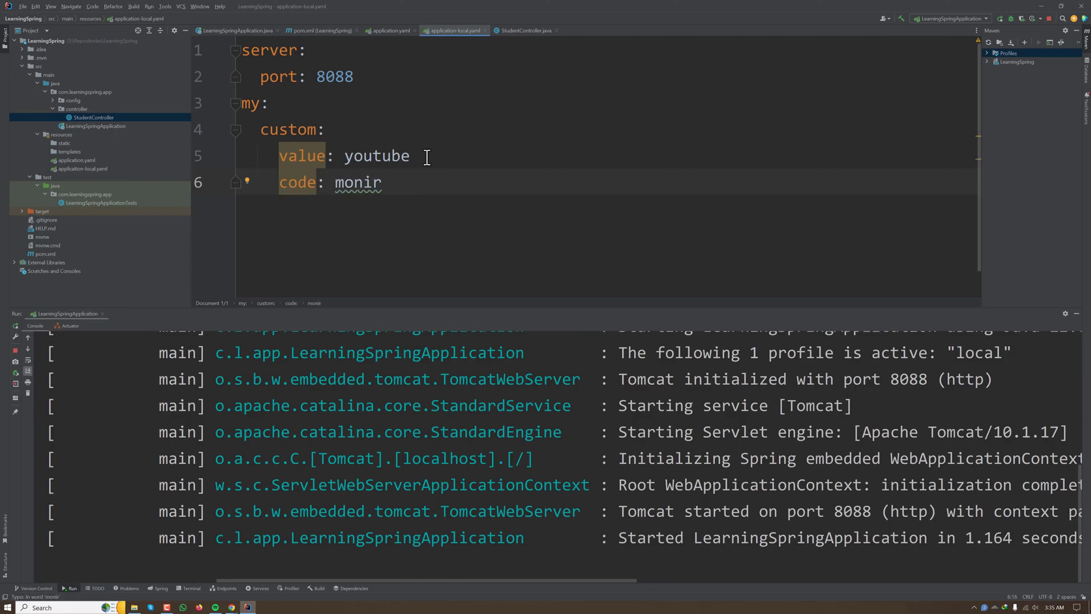
left_click(129, 82)
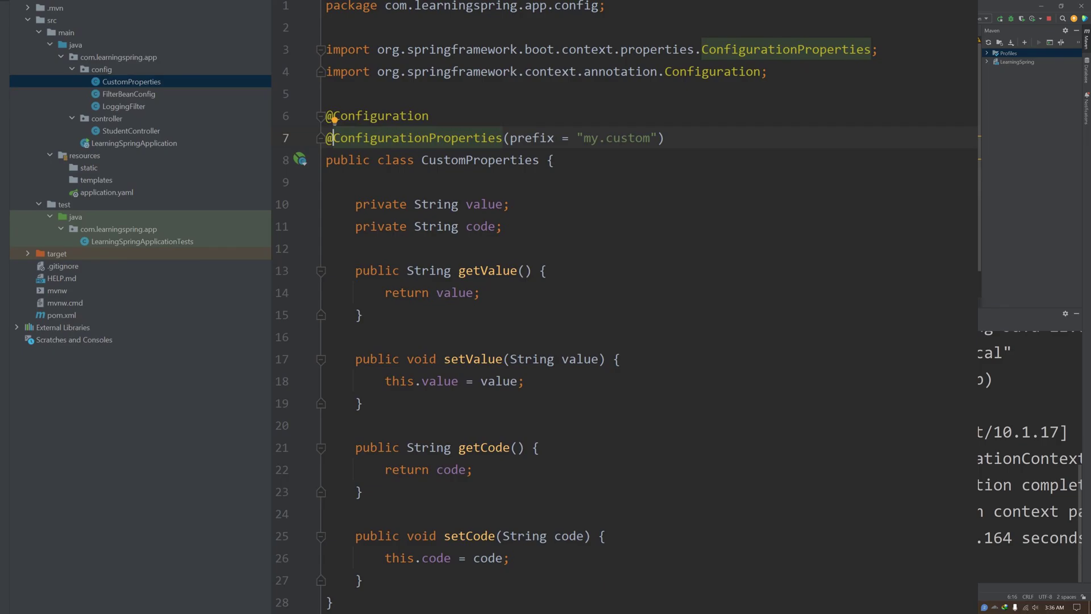
left_click(454, 29)
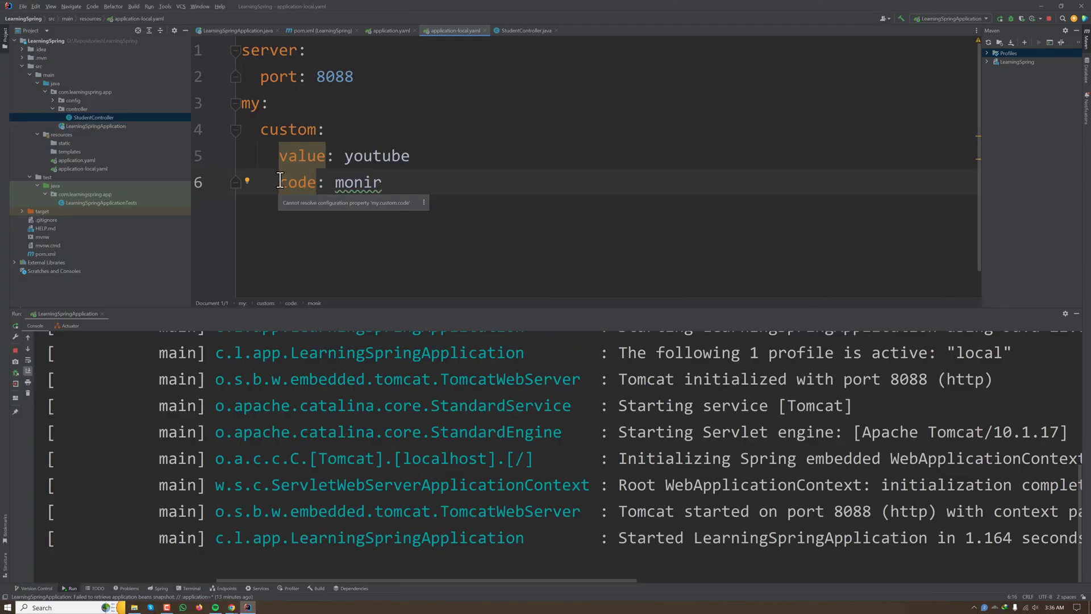